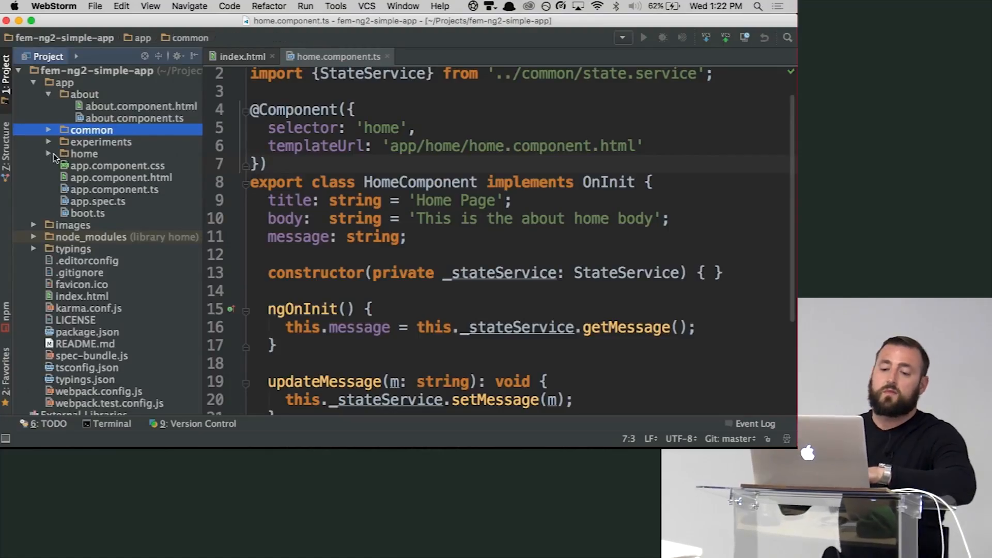
- Create a new 'users' directory inside the app folder and select it
left_click(84, 95)
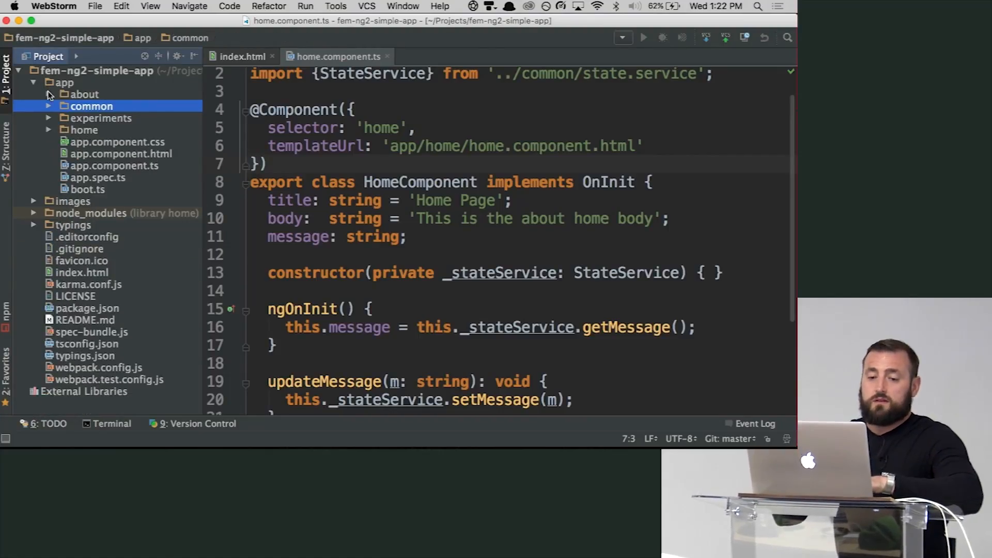
left_click(65, 83)
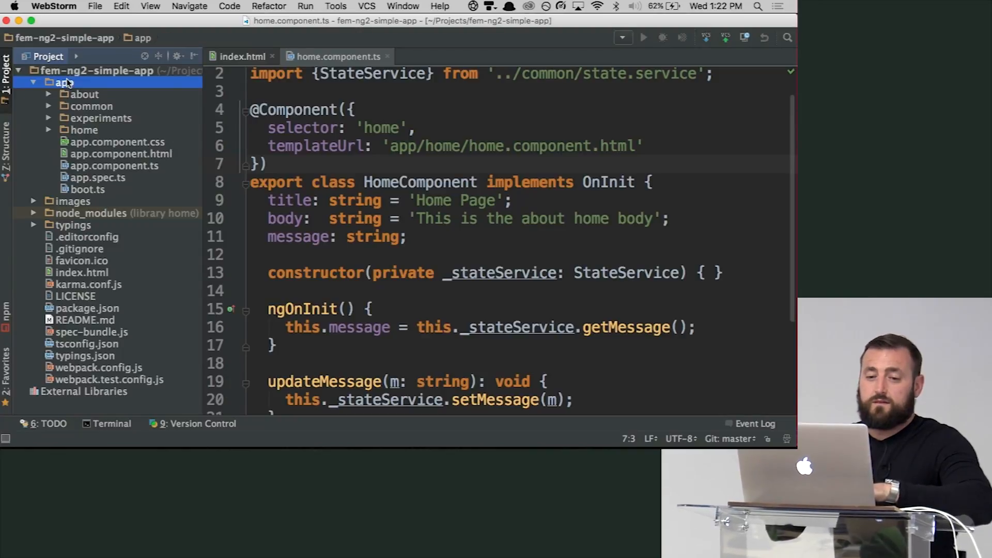
right_click(64, 82)
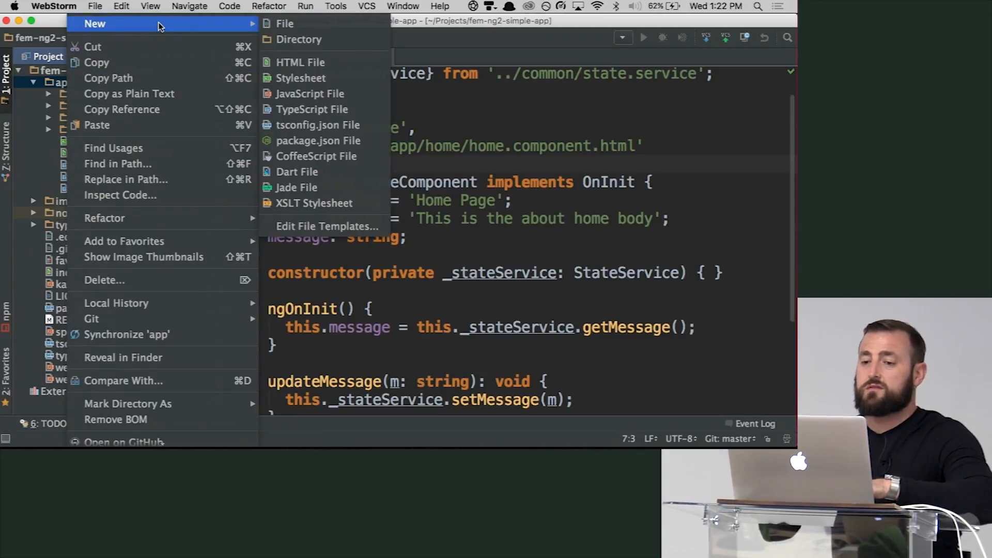
left_click(299, 39)
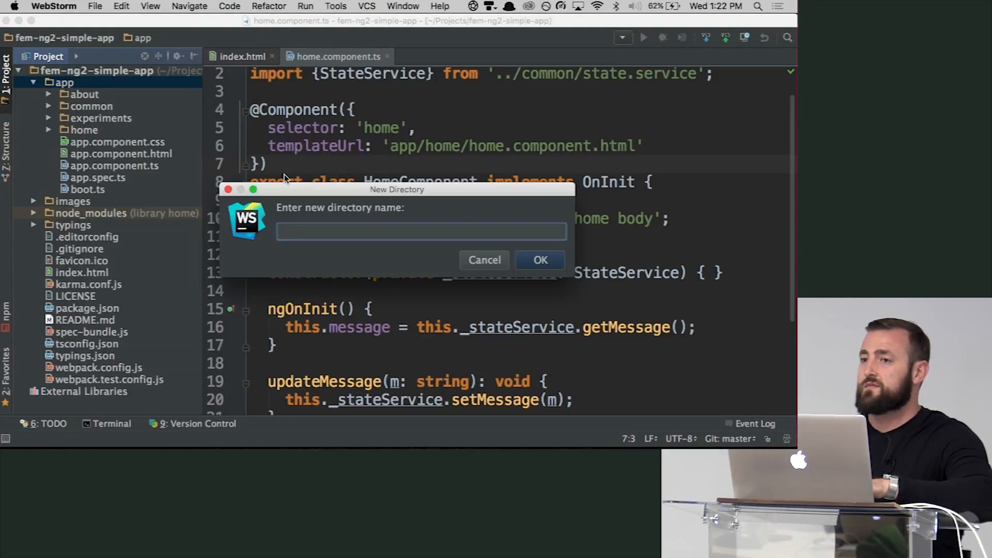
type("u")
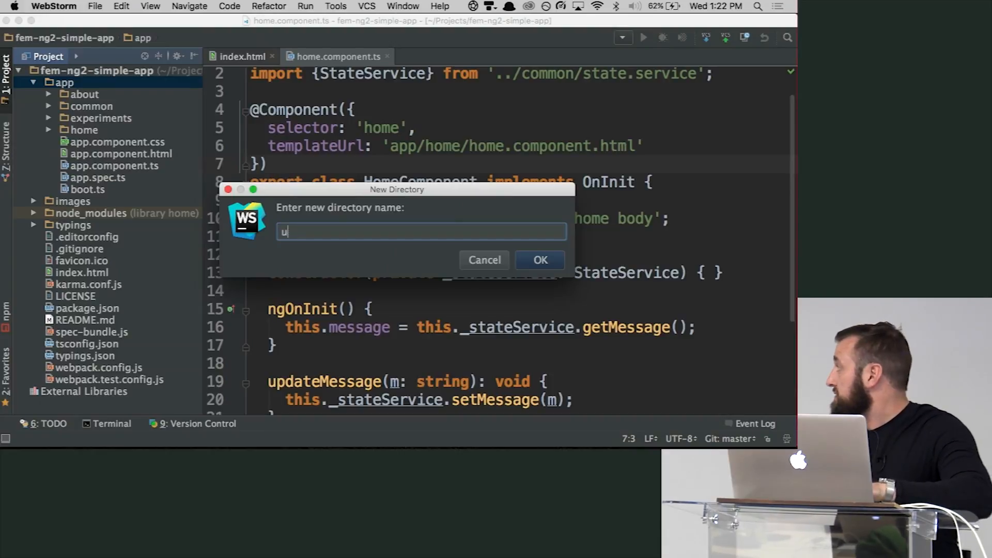
left_click(539, 260)
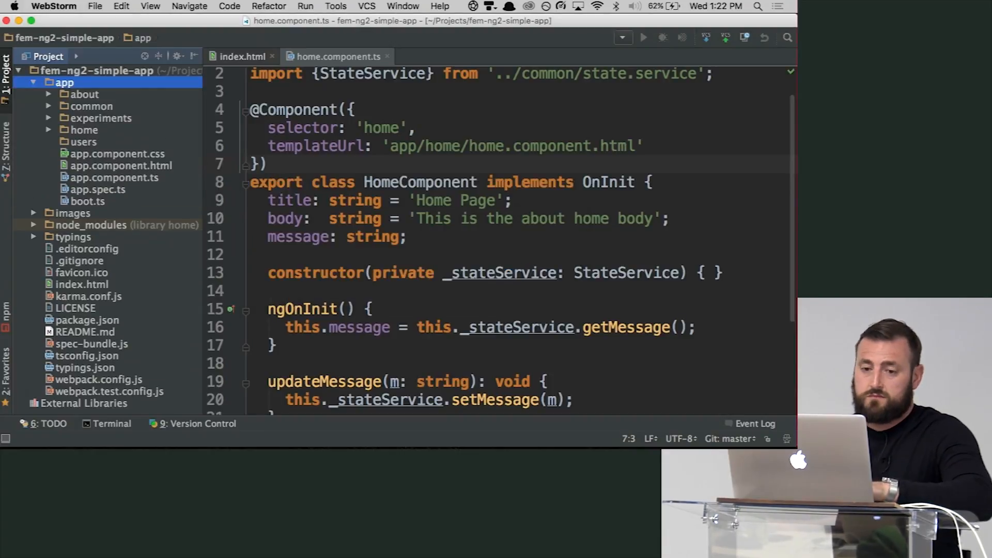
left_click(84, 142)
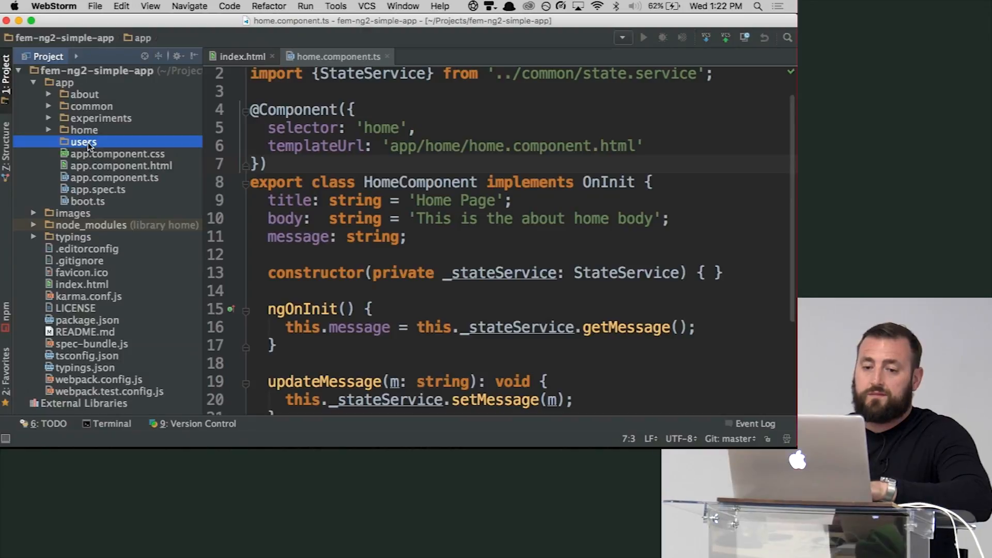
- Create the TypeScript file users.component.ts in users and add it to Git
right_click(84, 142)
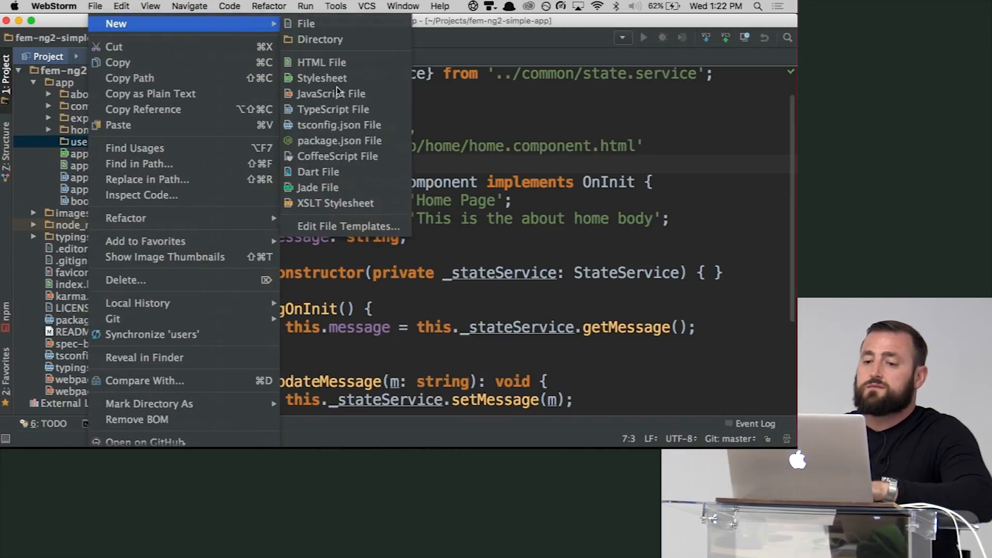
left_click(333, 108)
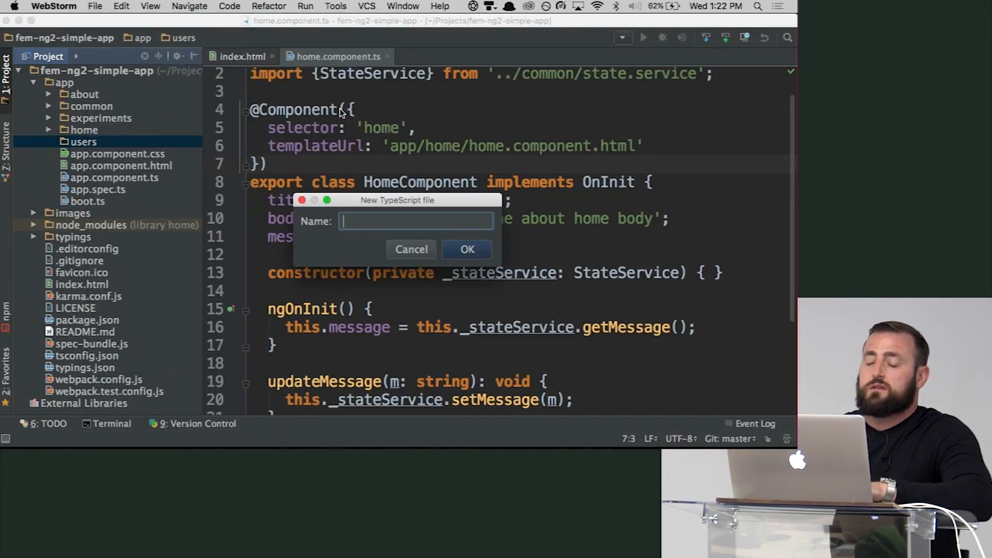
type("users.")
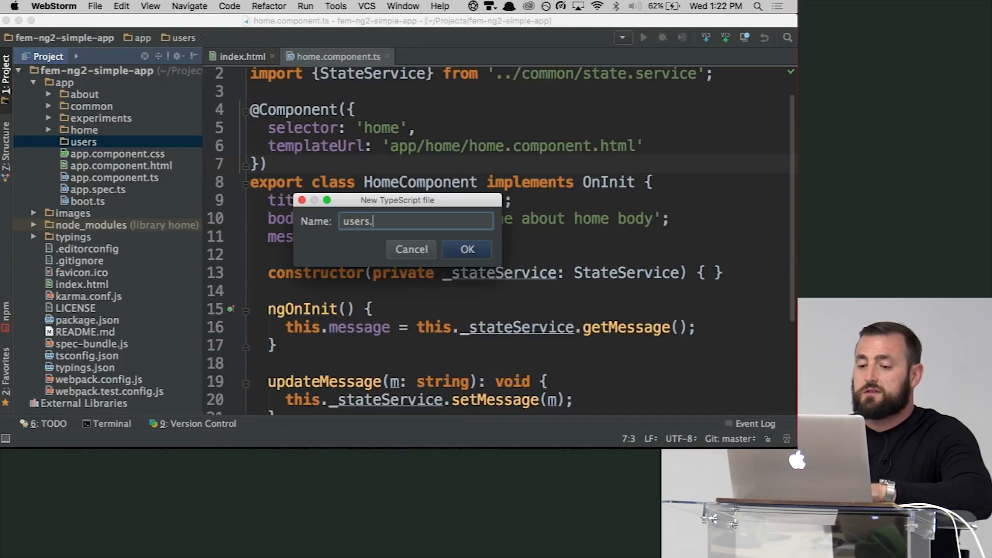
type("component.ts")
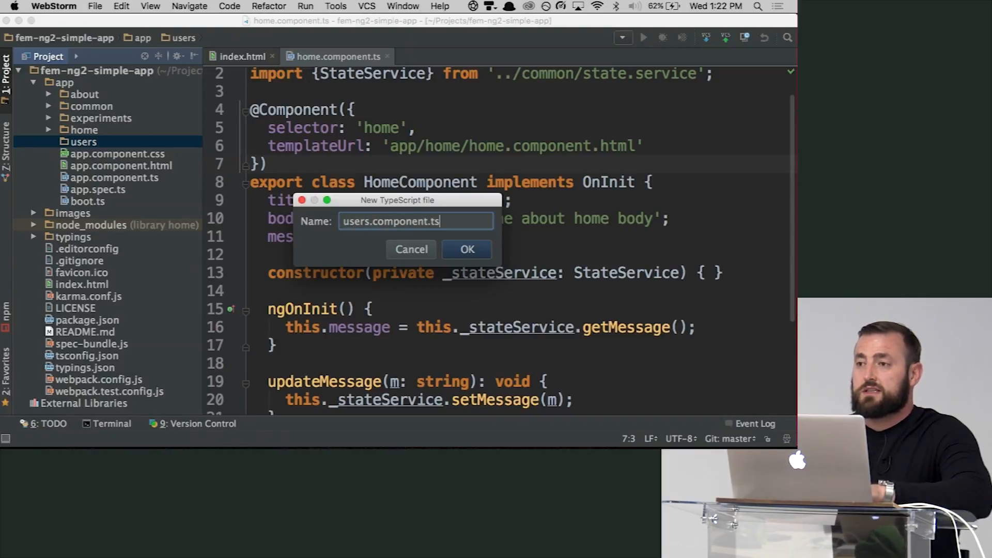
left_click(468, 250)
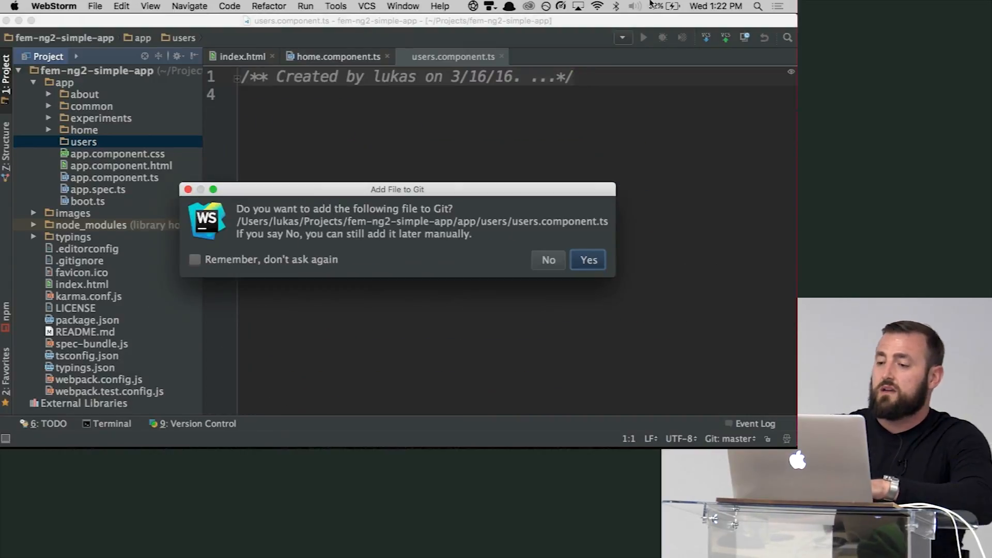
left_click(587, 259)
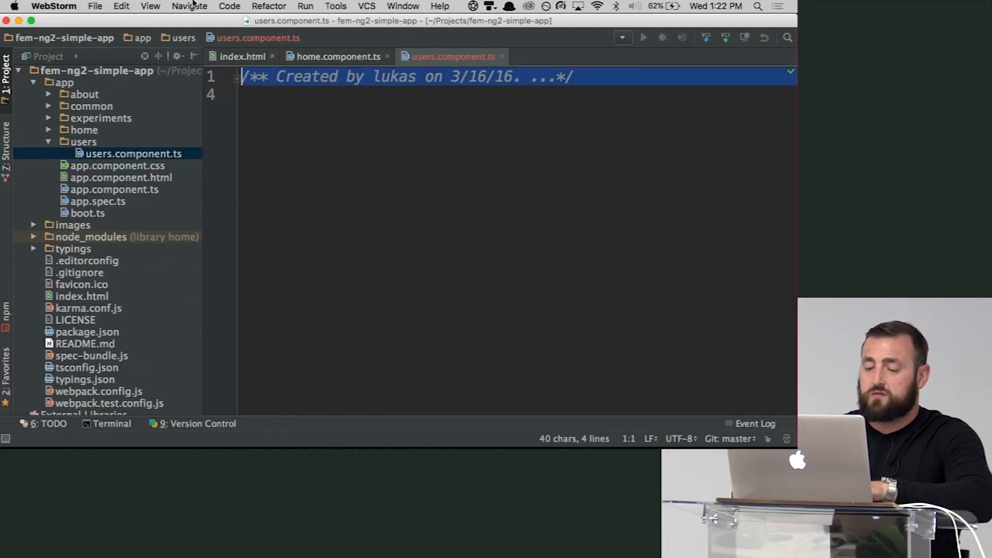
- Replace the header comment with 'export class Users {}' and free a line above it
type("export class")
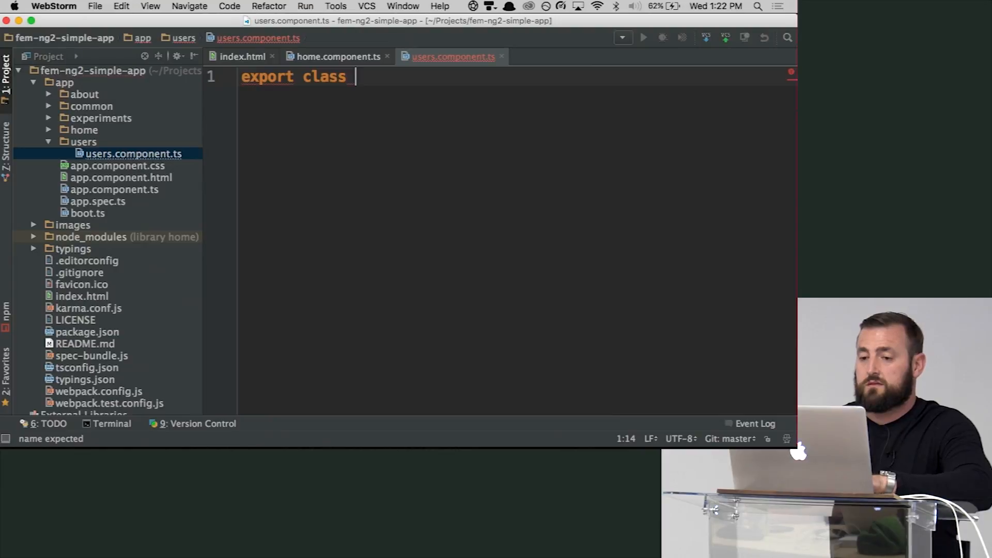
type("Users {")
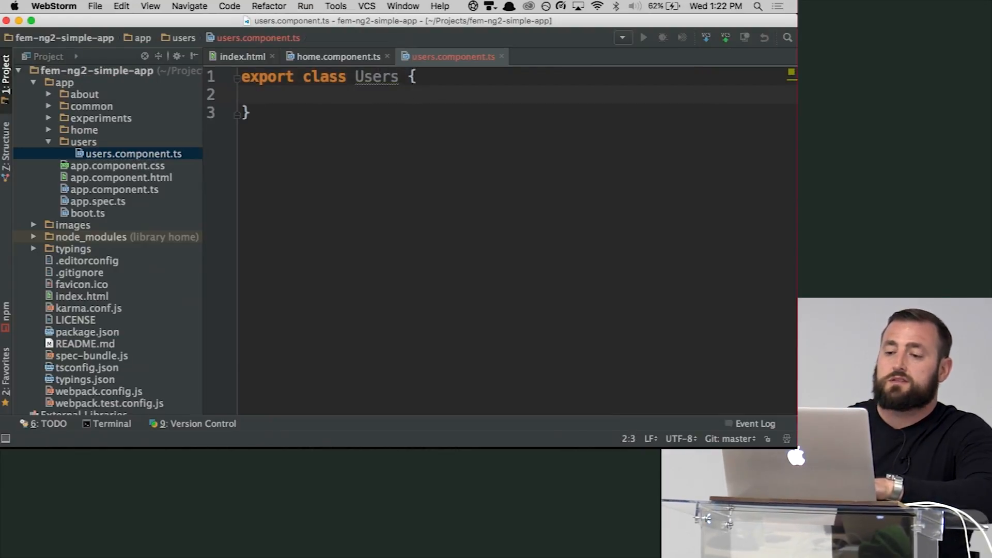
key("Enter")
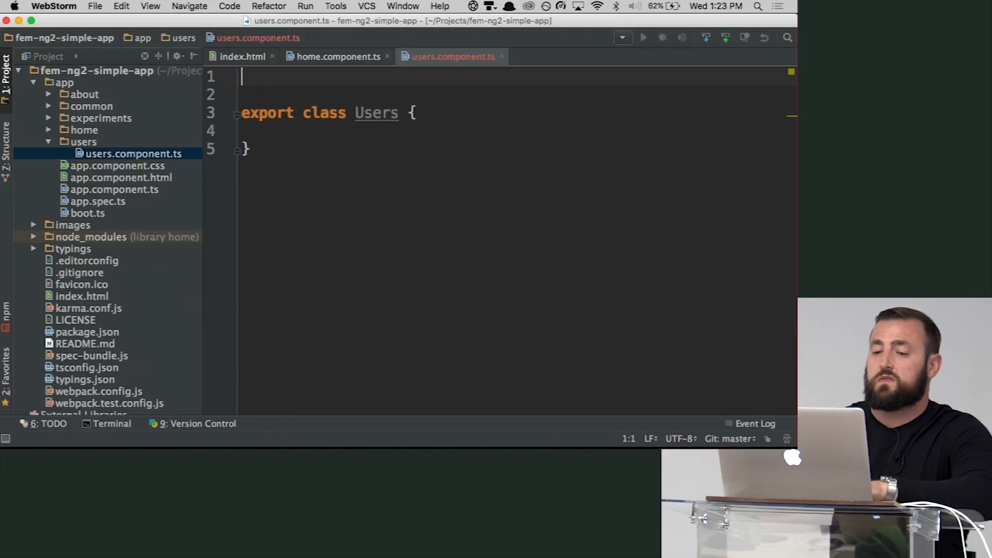
- Add the import of Component from 'angular2/core', correcting the mistyped path
type("import {}")
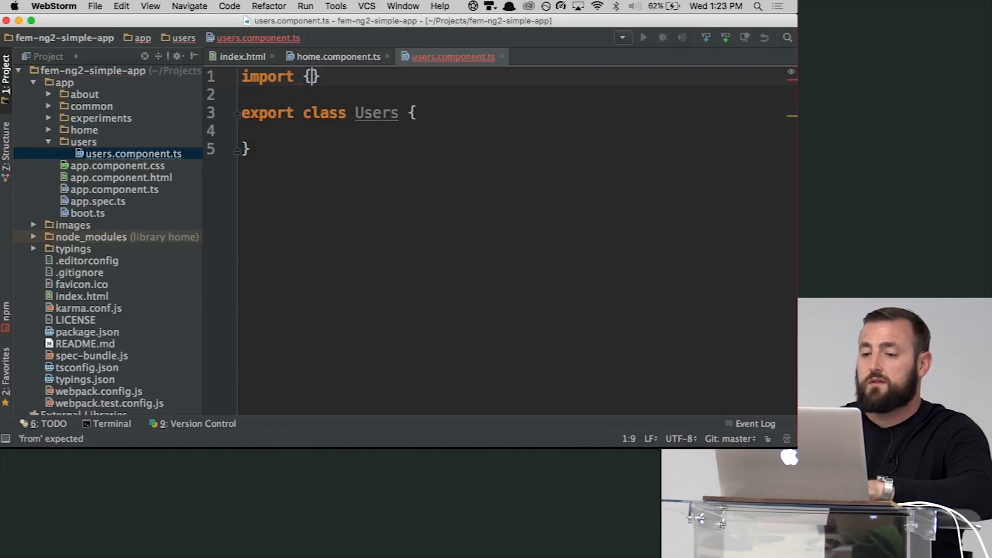
type("Component")
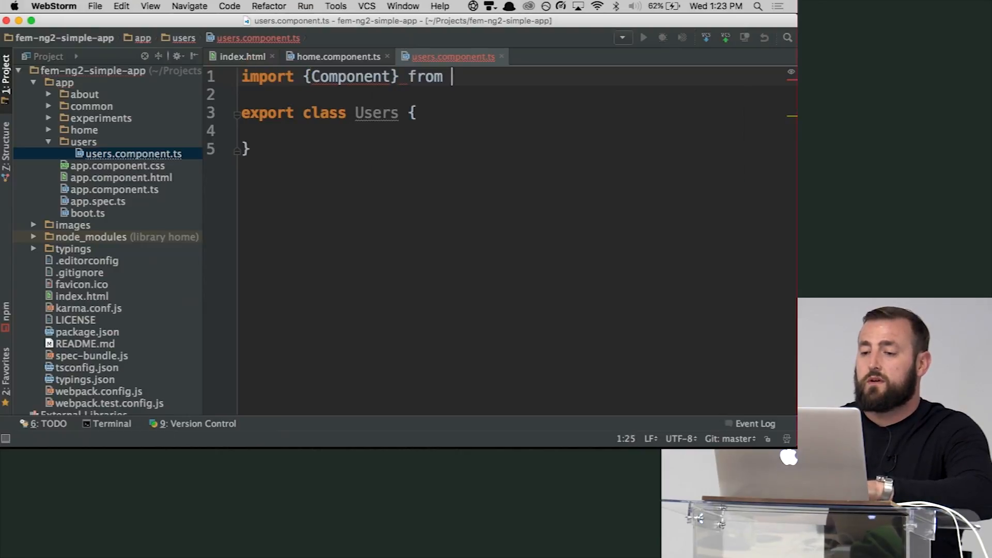
type("''")
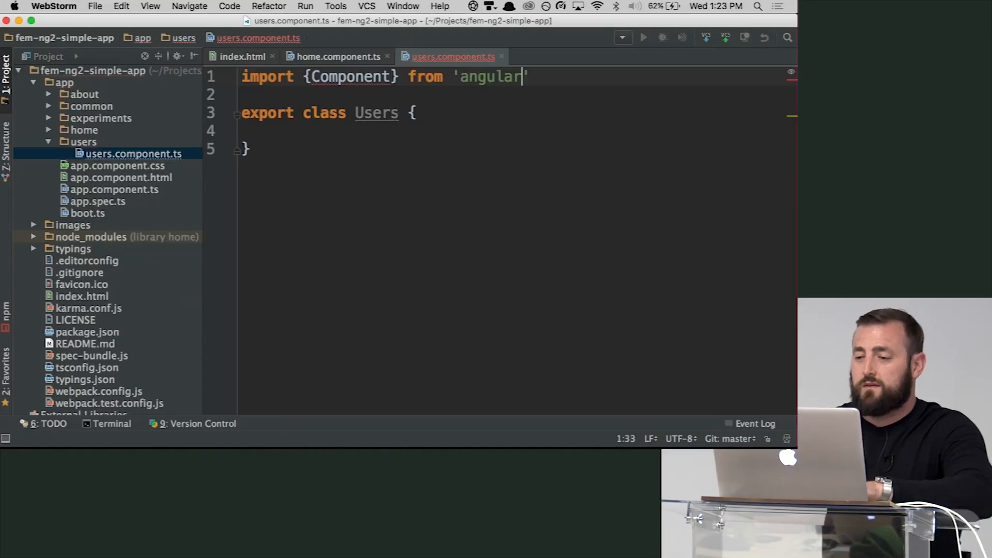
type("2/core")
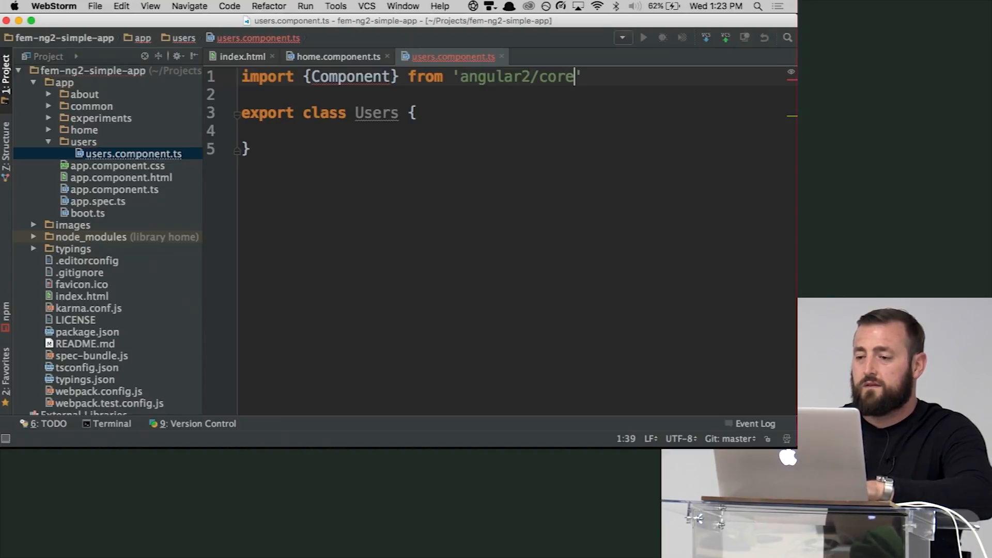
key("Backspace")
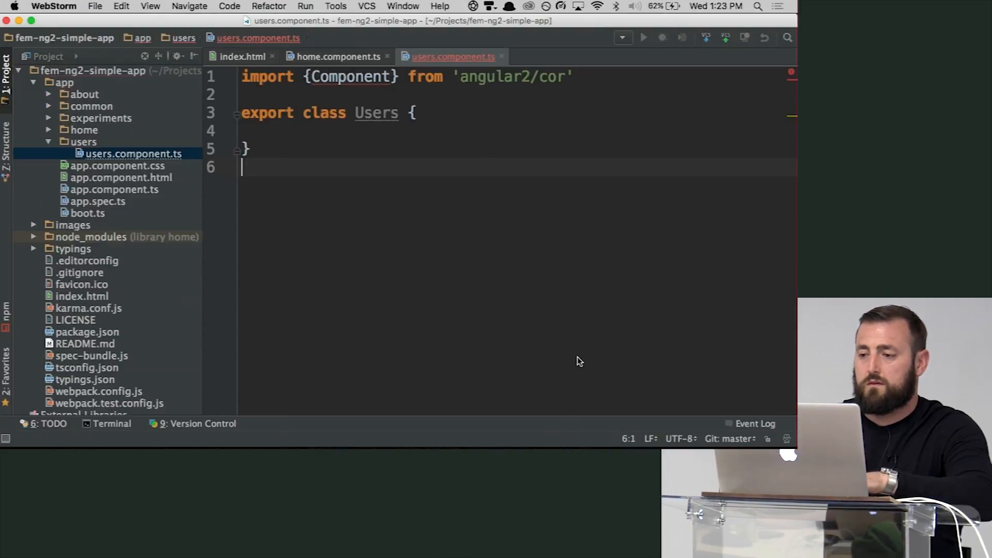
left_click(559, 76)
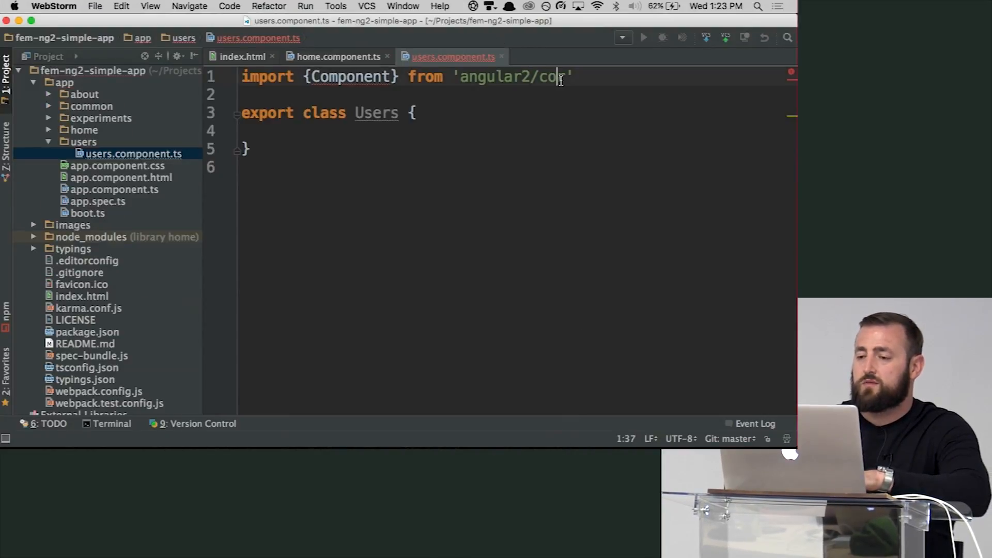
key("Backspace")
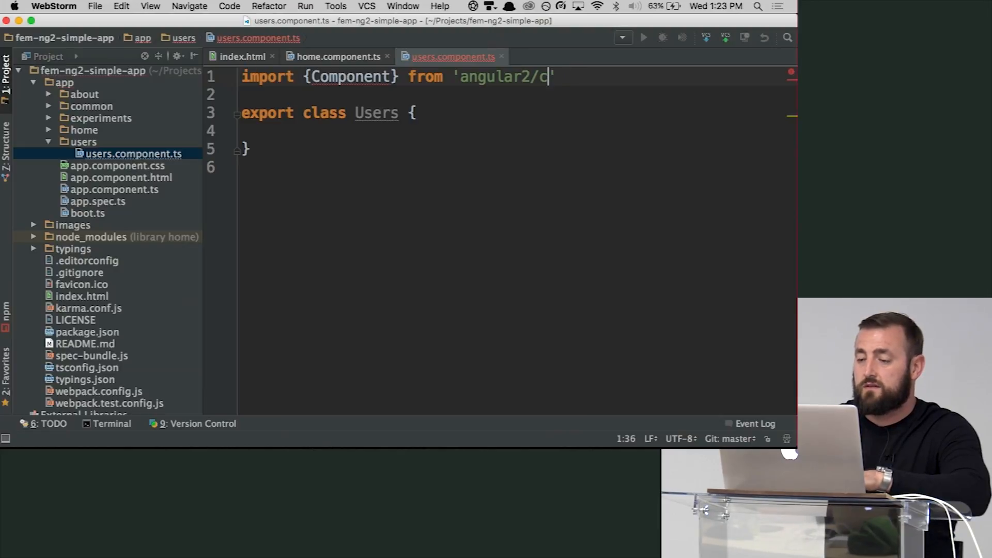
type("ore")
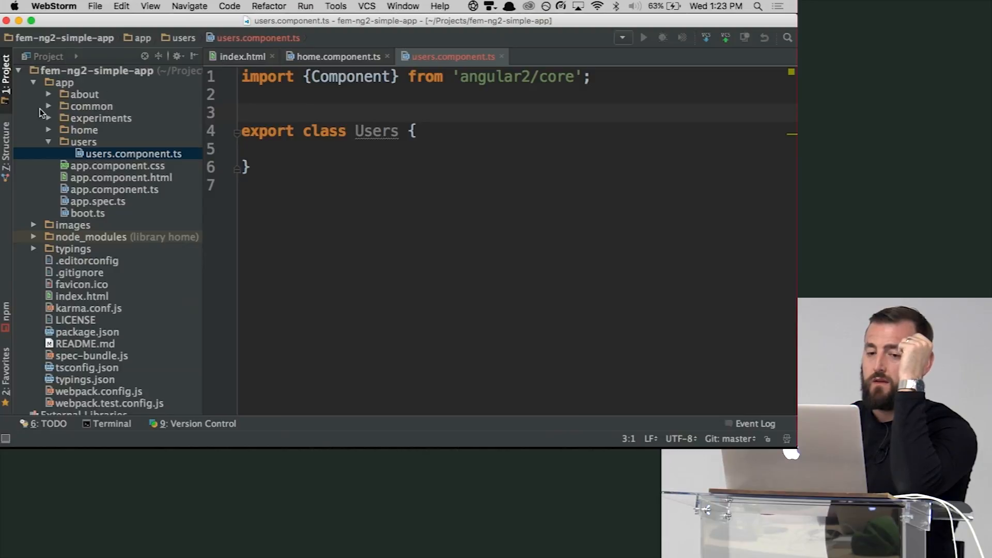
mouse_move(41, 114)
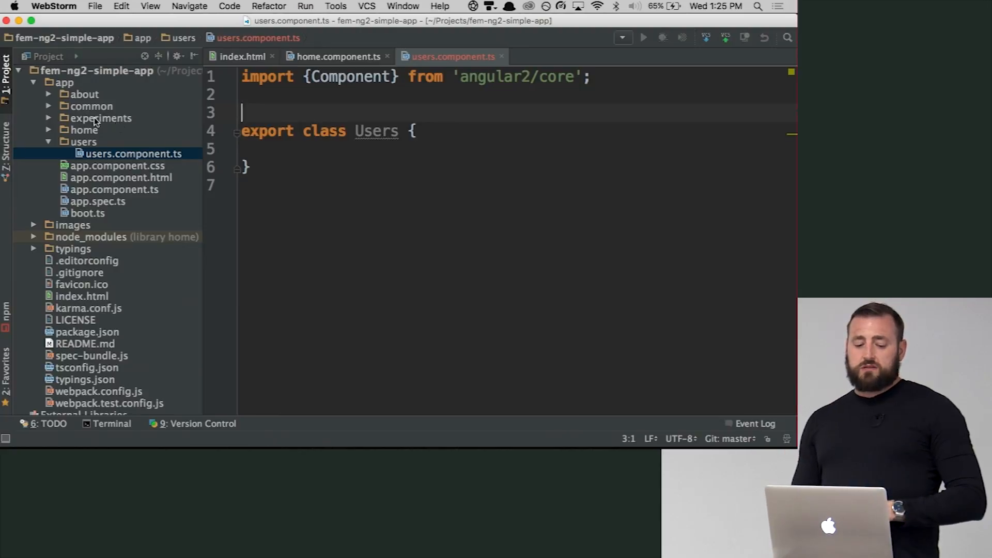
- Select the common folder in the Project panel
left_click(91, 106)
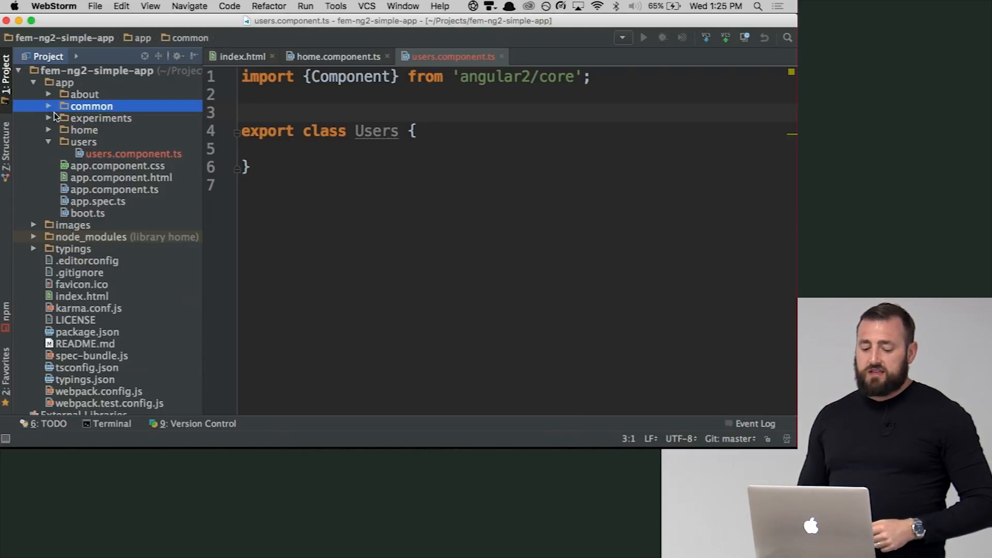
- Expand the experiments folder and its experiment-details subfolder, then collapse experiments
left_click(101, 118)
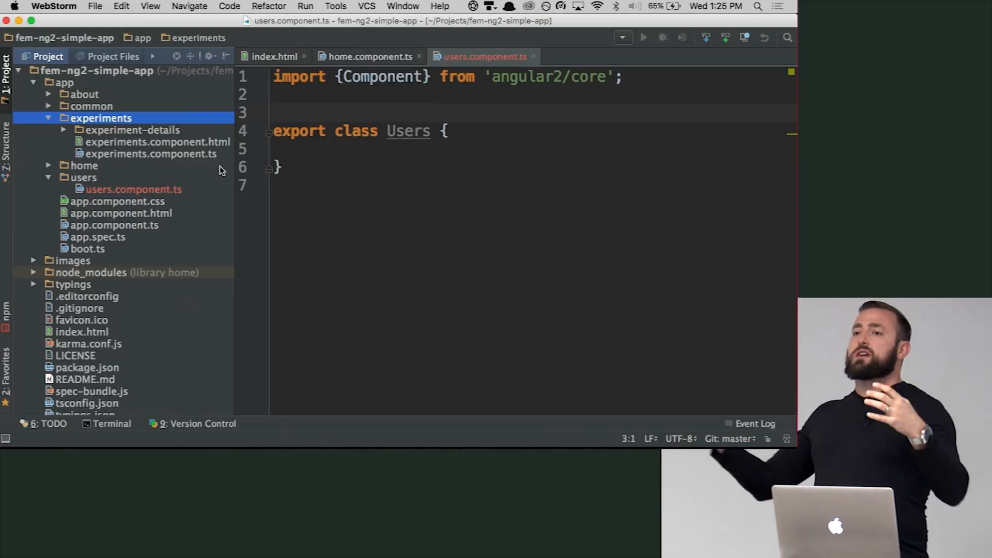
mouse_move(185, 123)
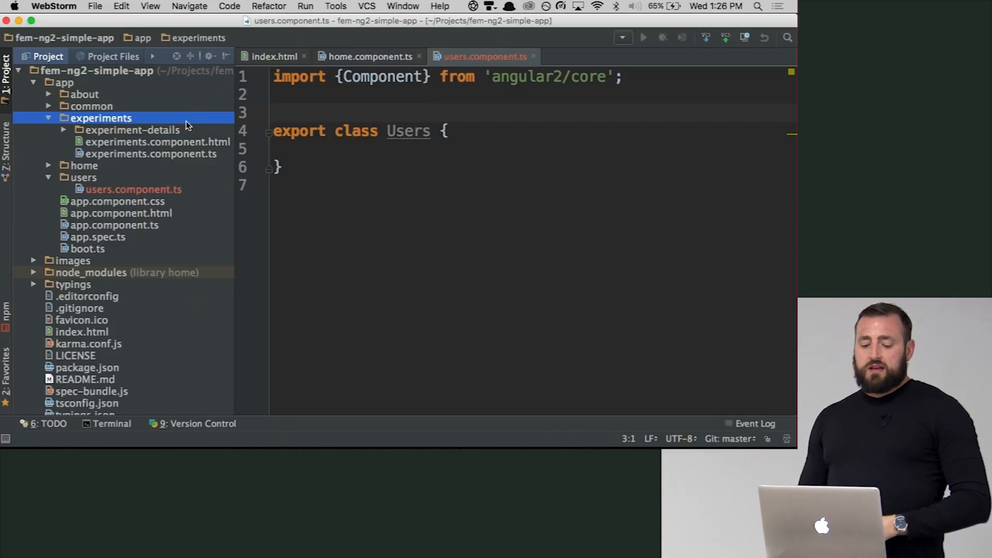
left_click(131, 131)
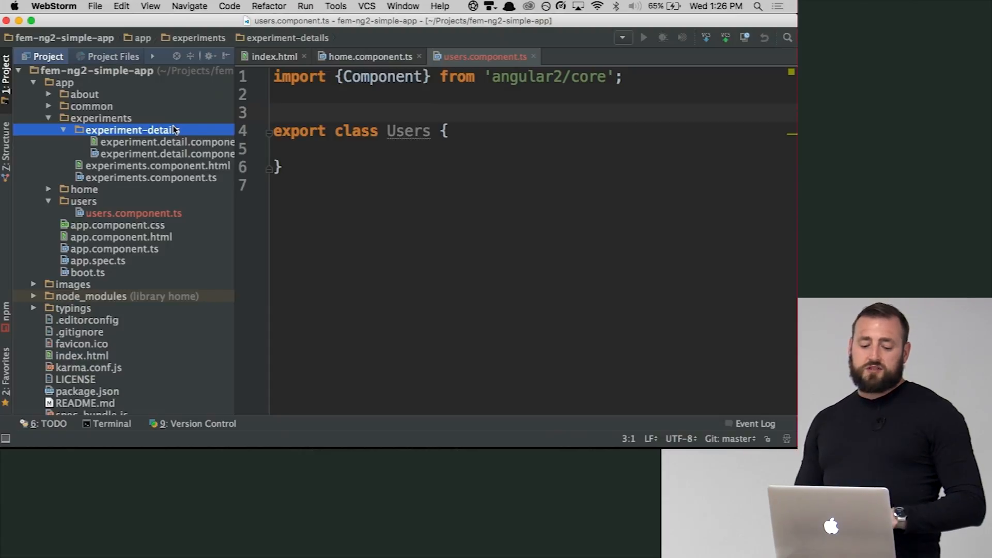
left_click(100, 118)
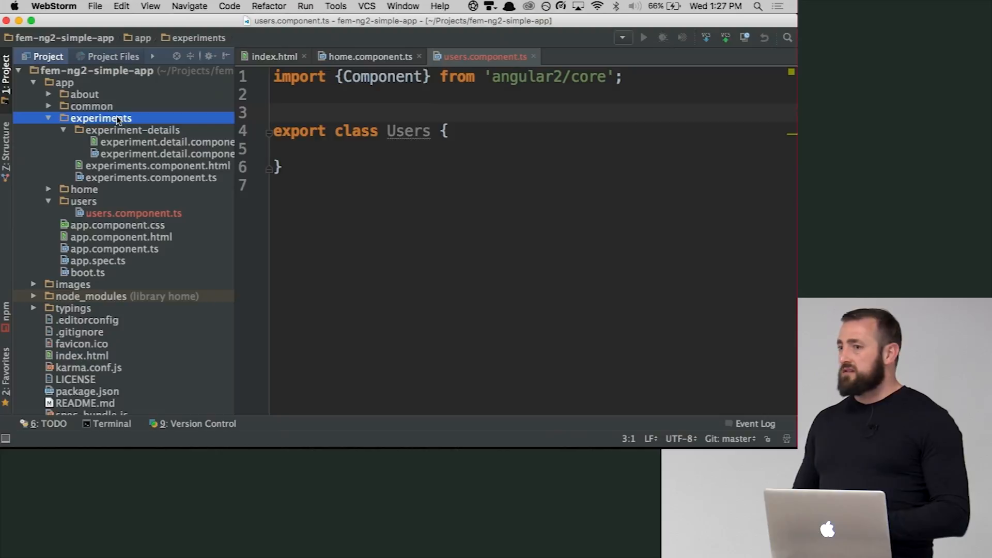
type("@Componet")
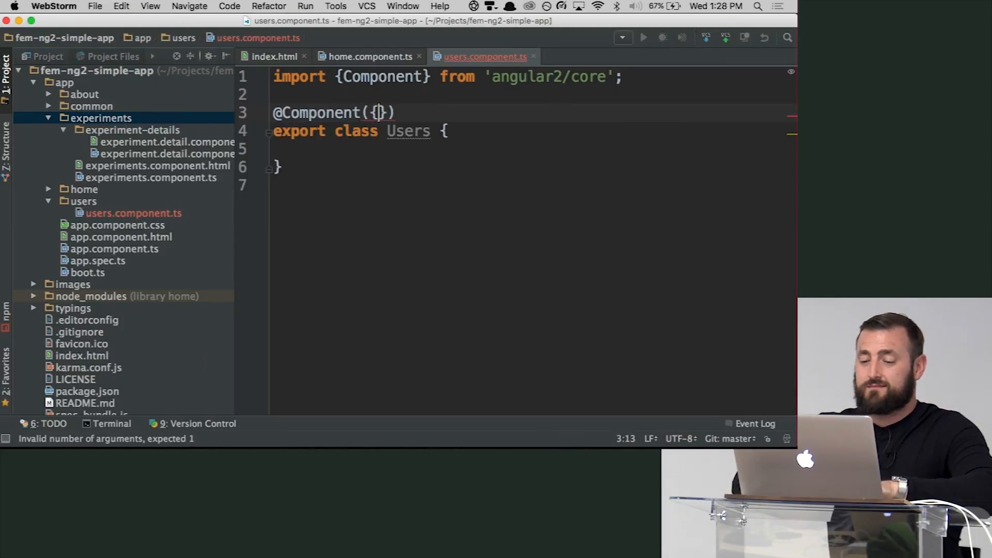
type("select")
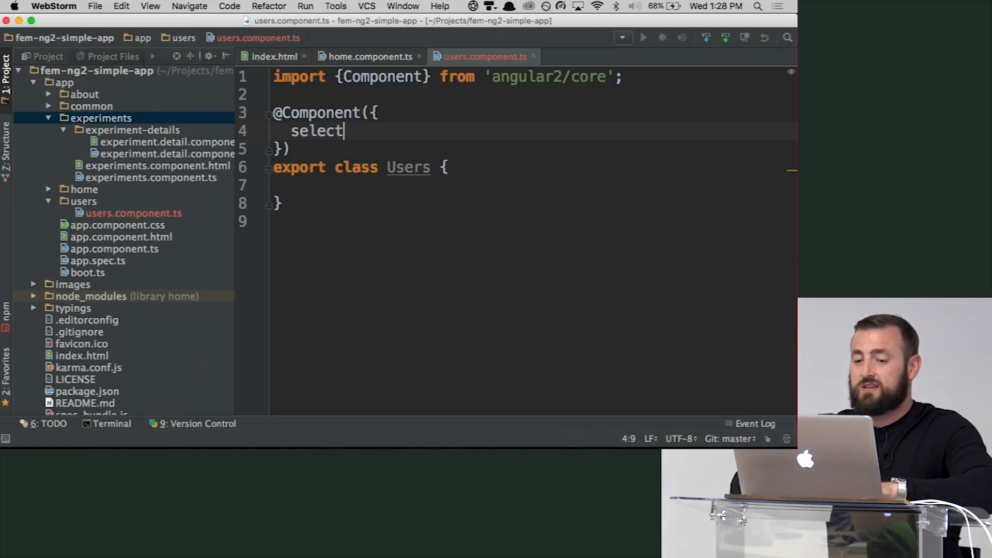
type("or: 'users',")
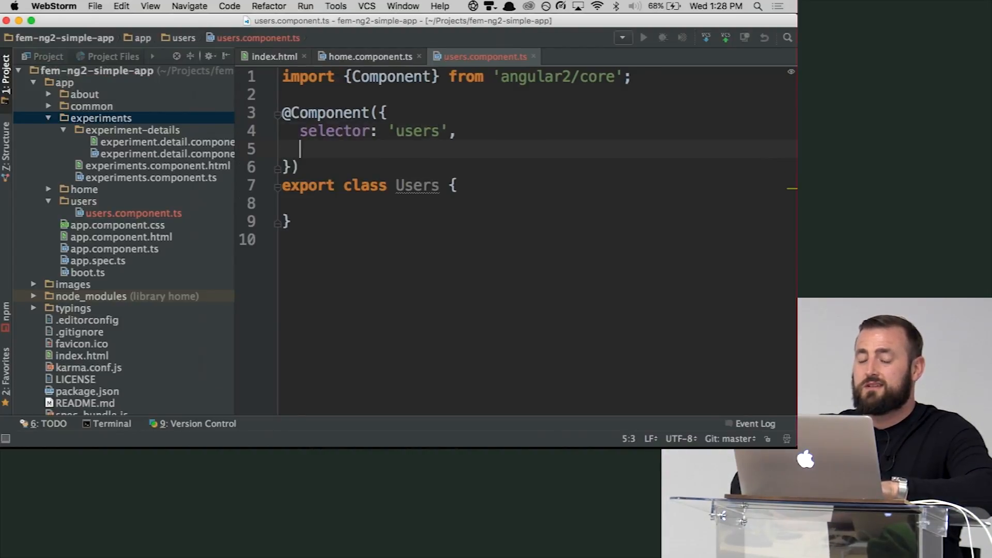
type("template:")
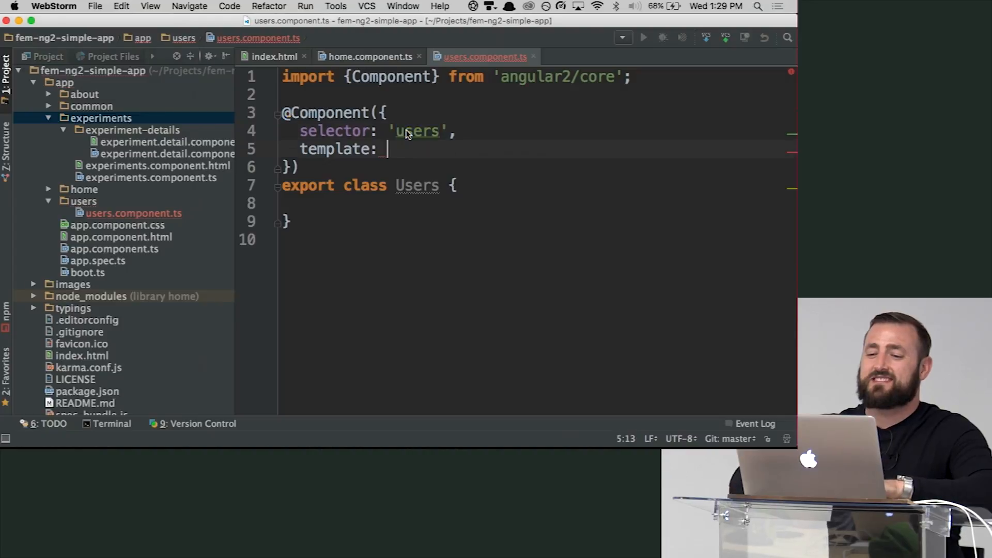
- Set the template value to '<h1>Users</h1>'
type("'<")
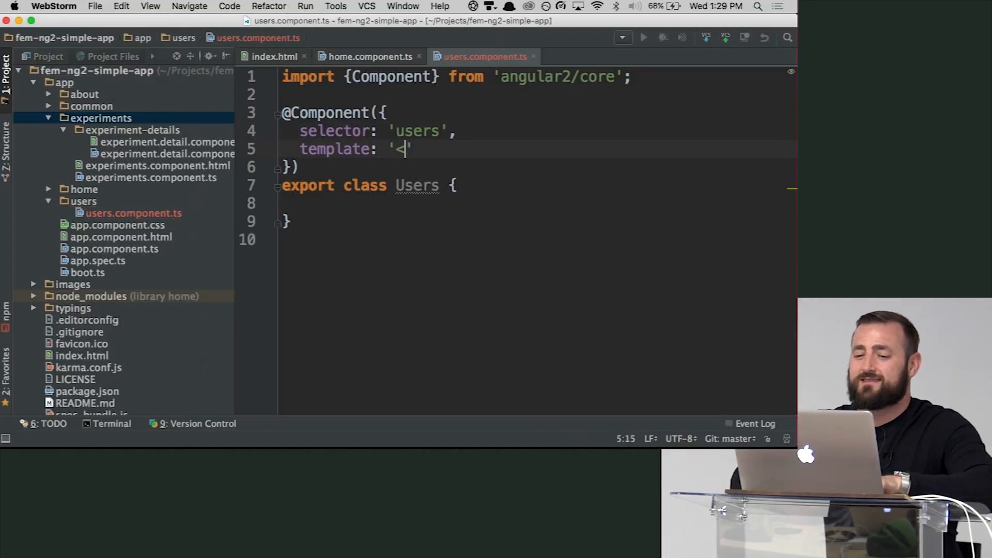
type("h1>U")
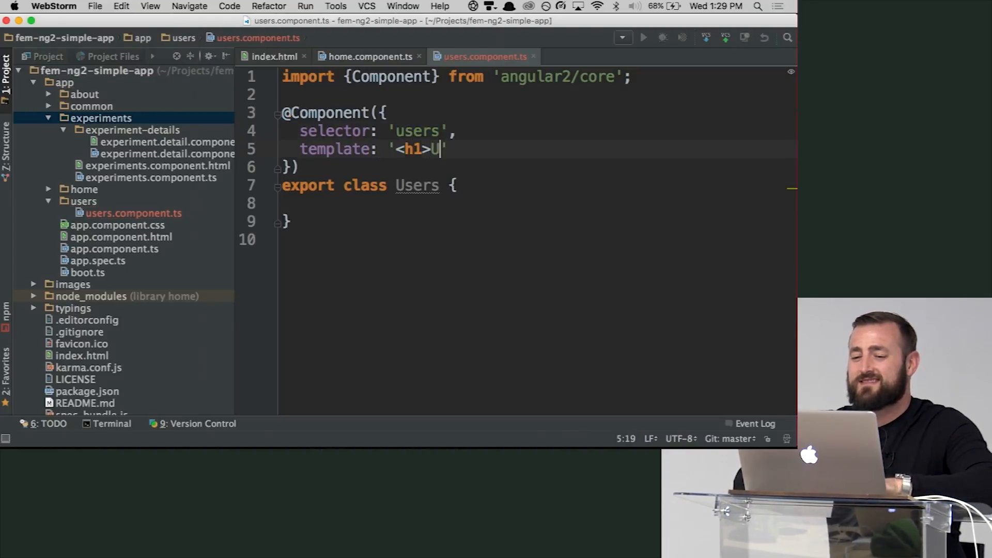
type("sers</h1>")
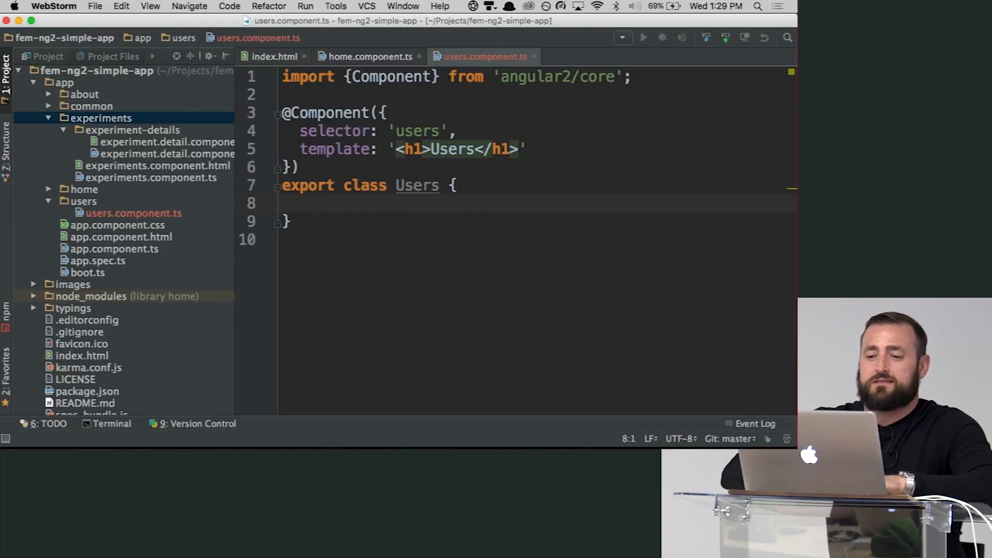
left_click(479, 113)
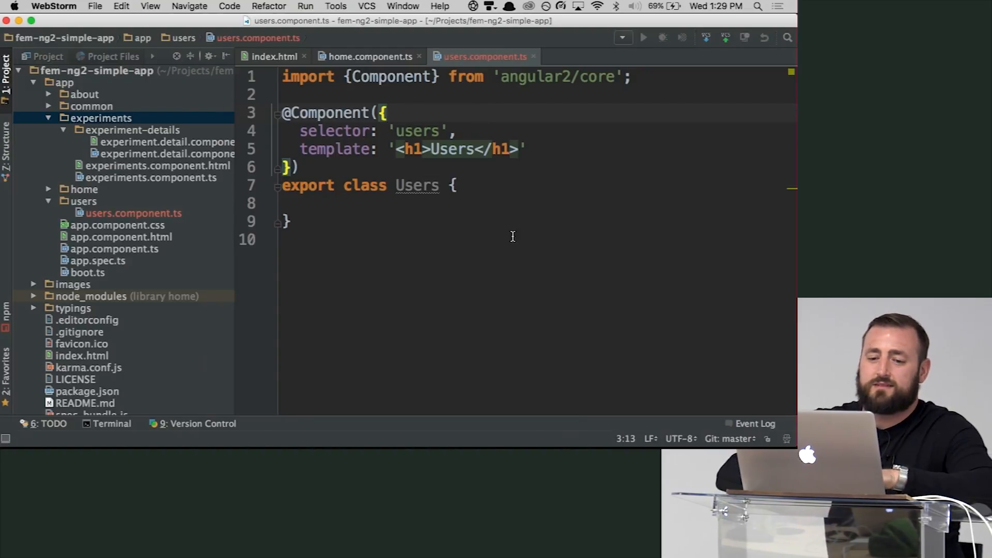
- Locate and open home.component.ts from the app/home folder
left_click(84, 189)
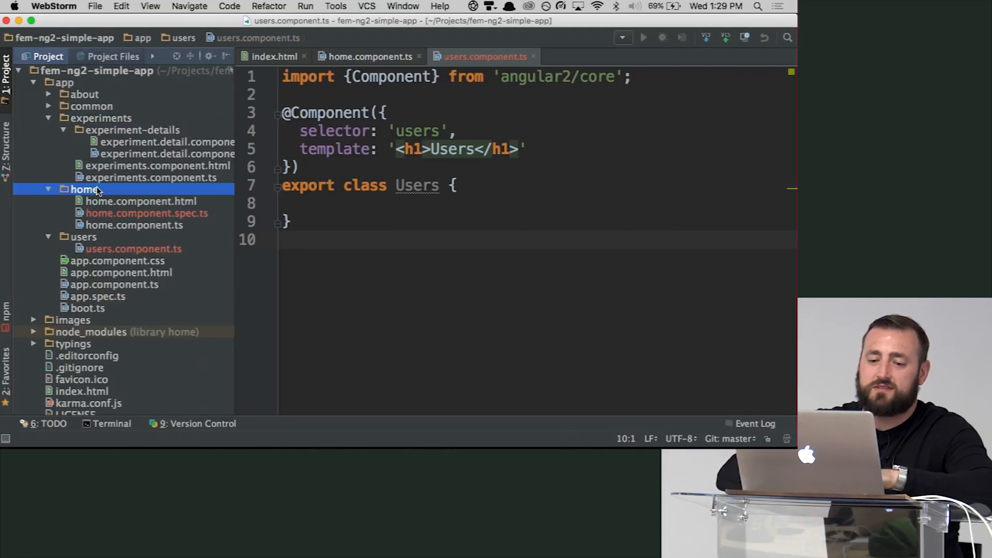
left_click(139, 201)
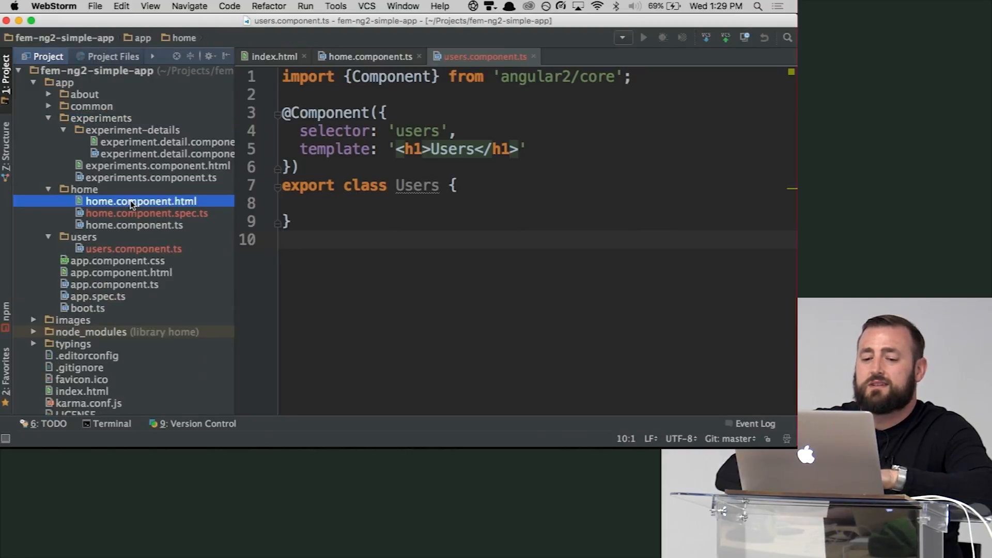
left_click(134, 225)
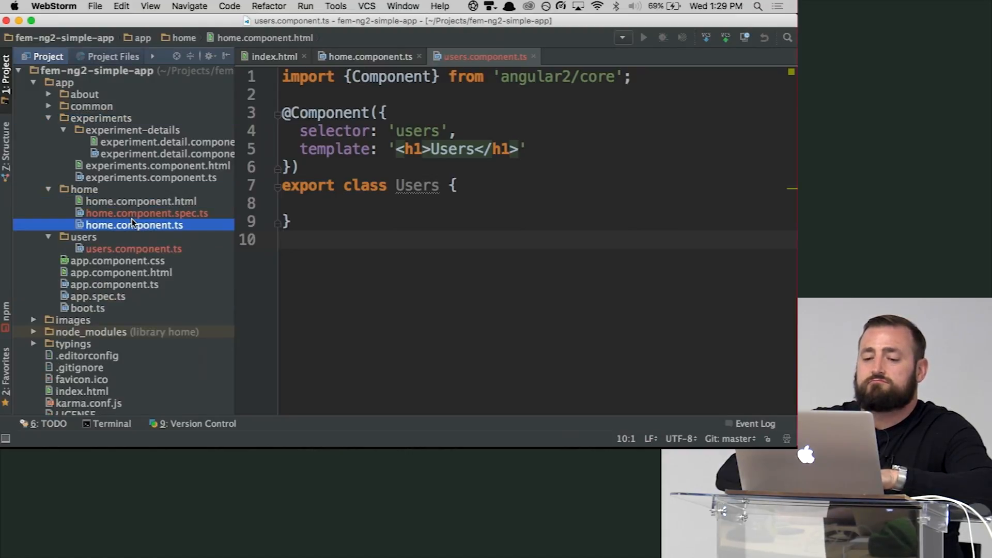
left_click(135, 225)
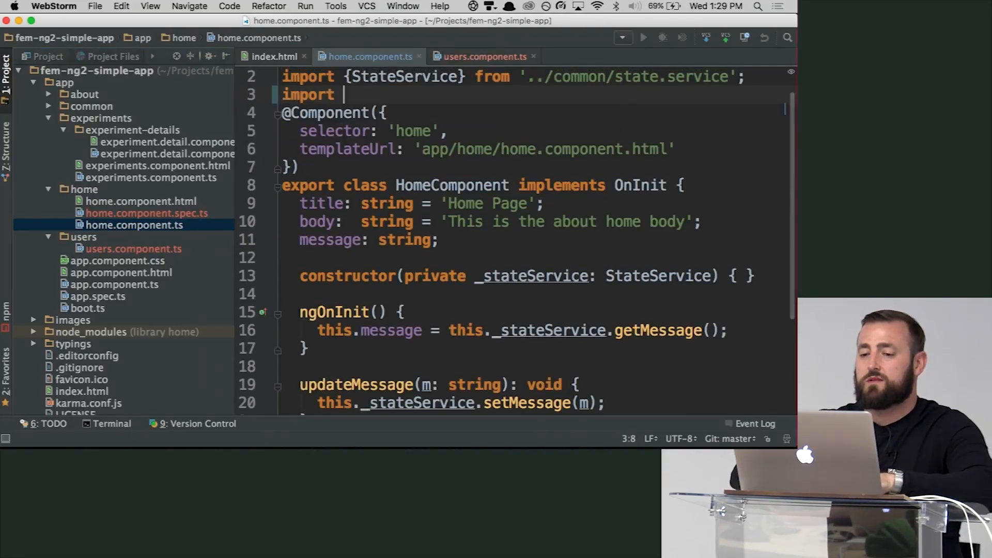
- Add import {Users} from '../users/users.component' at the top of the file
type("{Users}")
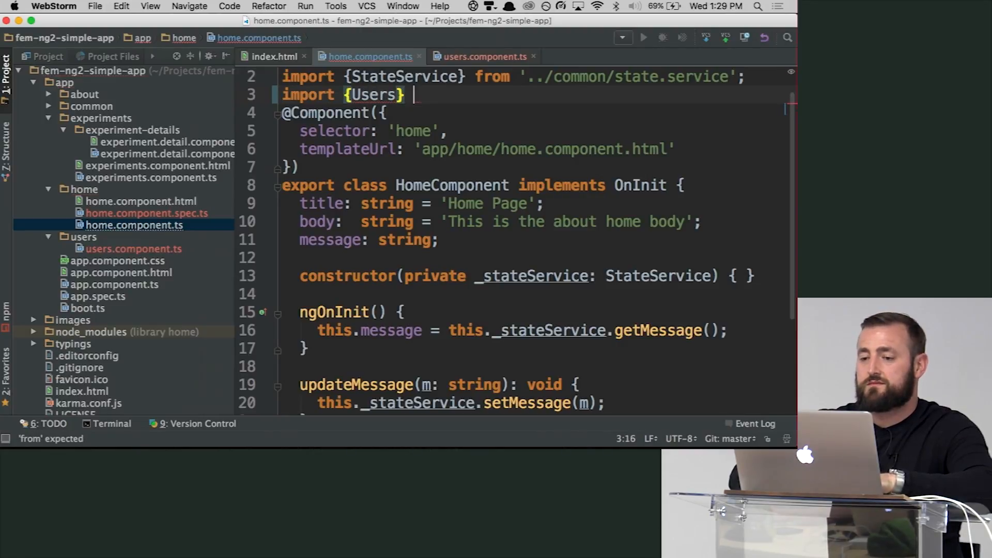
type("rom '../")
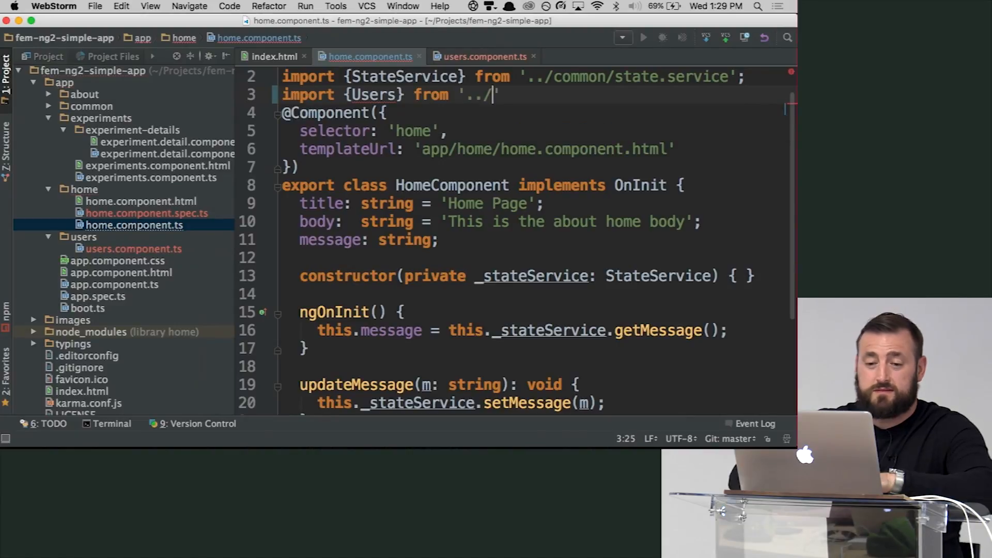
type("u")
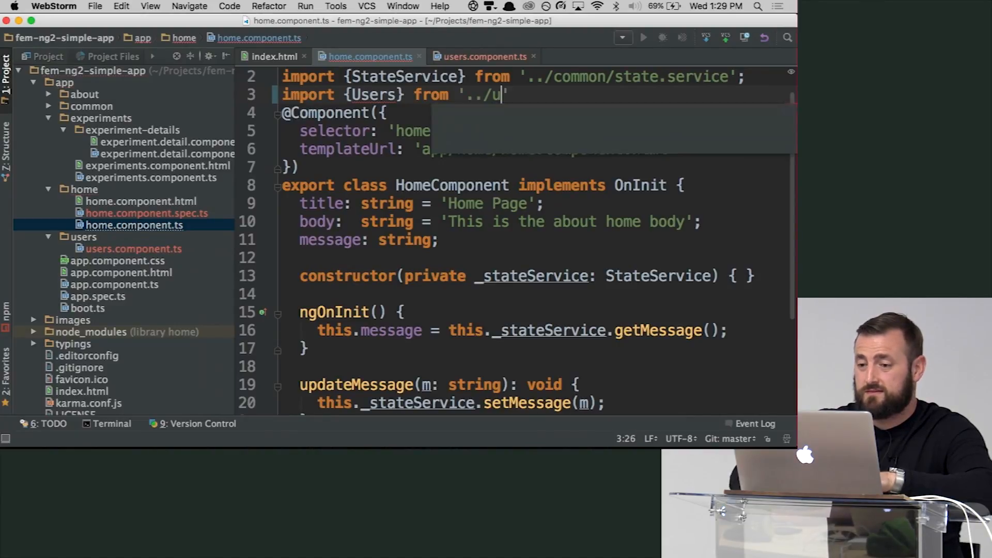
type("sers/users.component;")
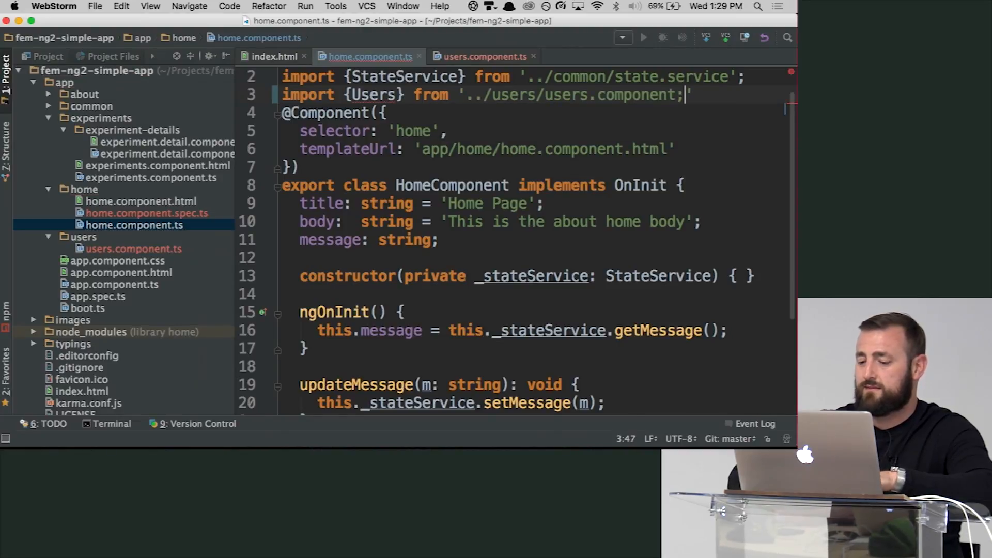
key("backspace")
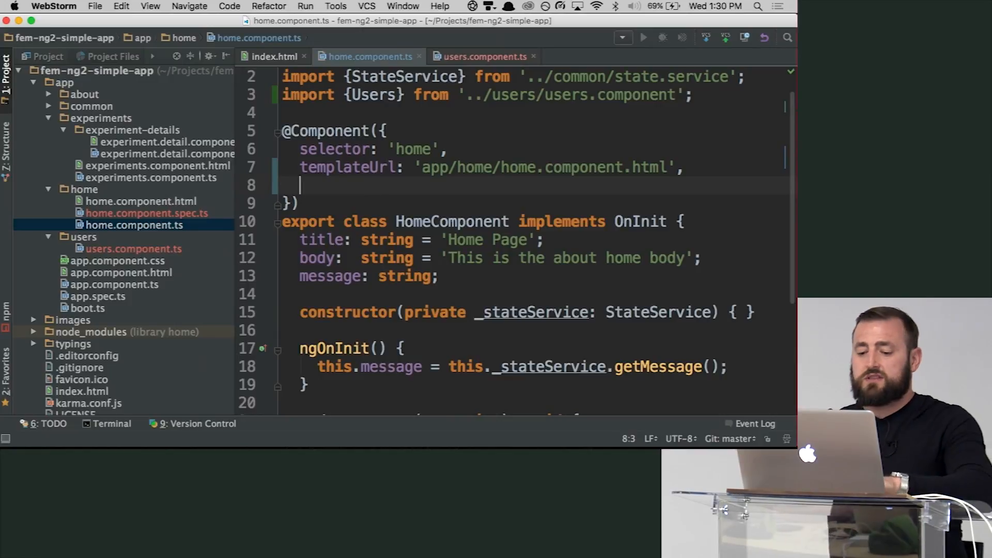
- Add directives: [Users] to the HomeComponent decorator config
type("directives:")
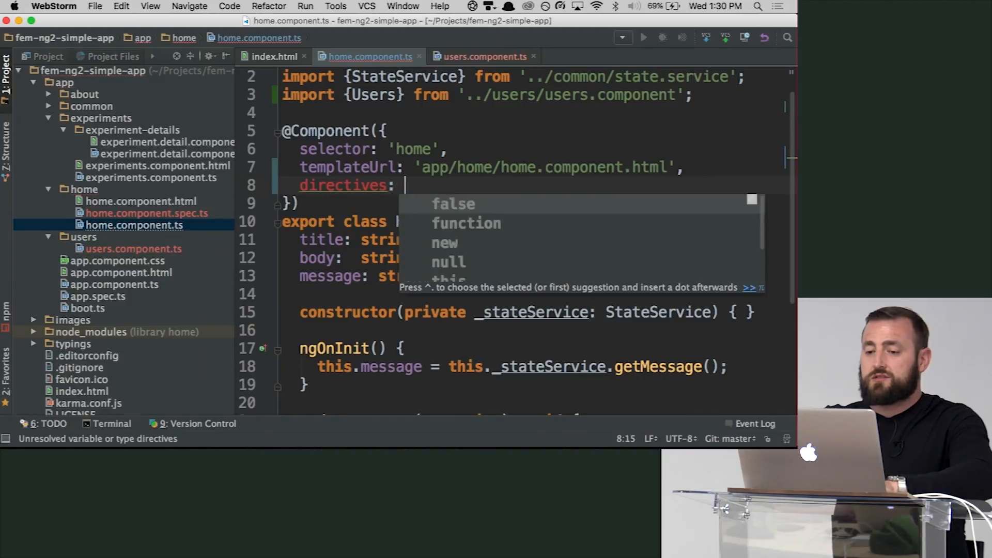
type("[User")
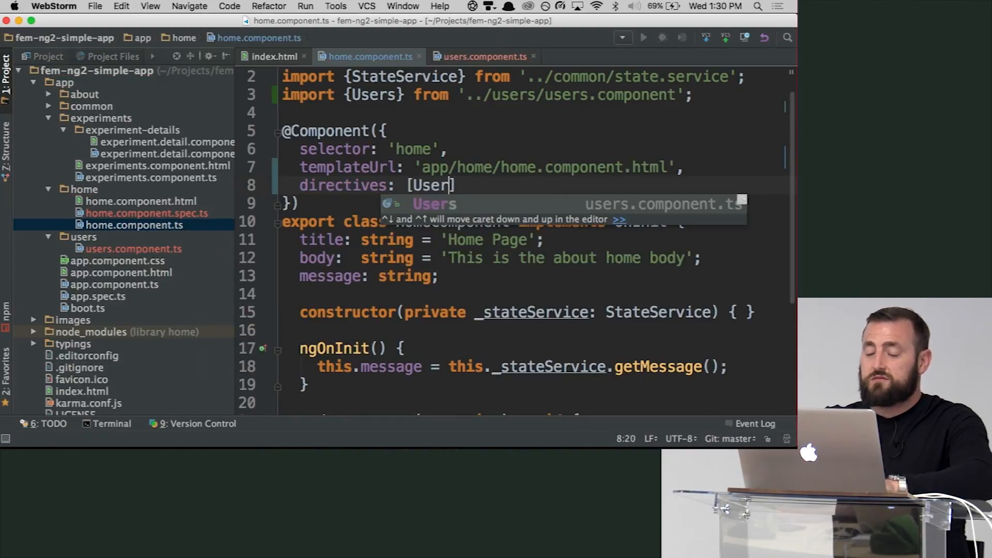
type("s")
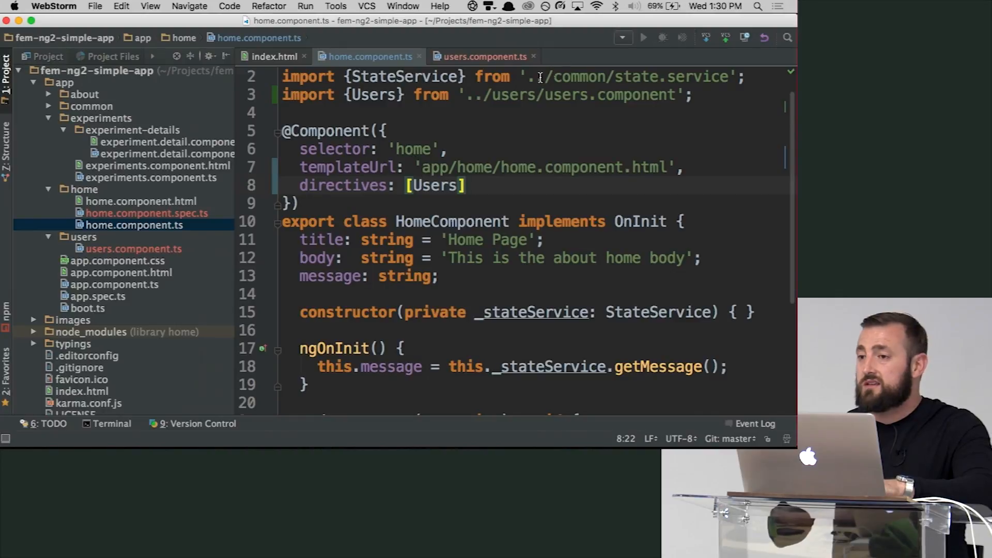
left_click(438, 276)
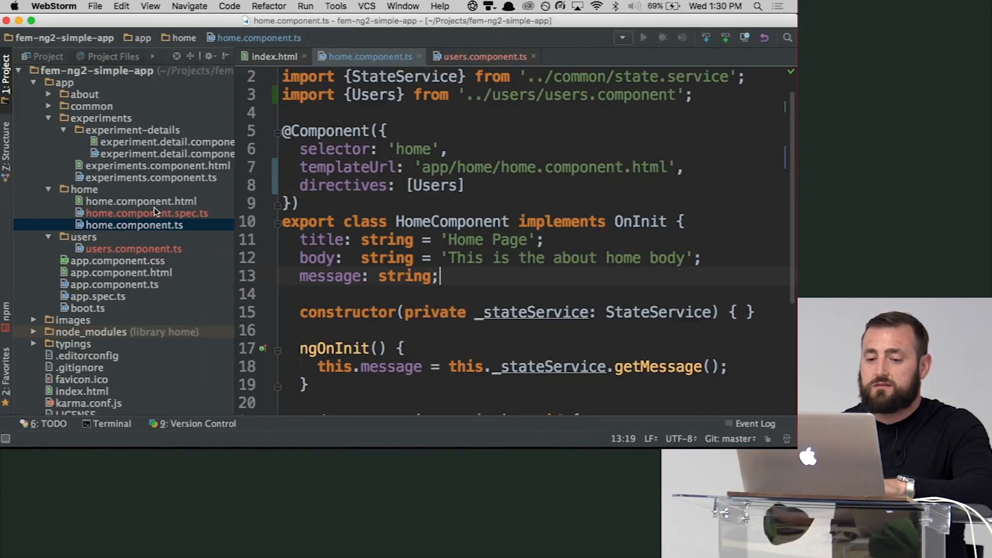
- Open home.component.html and add <users></users> inside the div above the message heading
left_click(140, 202)
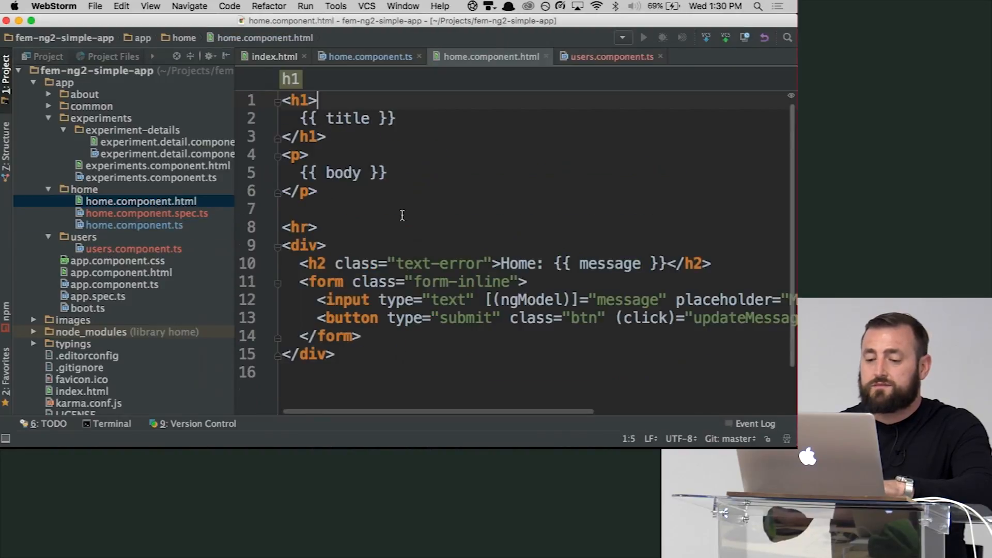
left_click(361, 336)
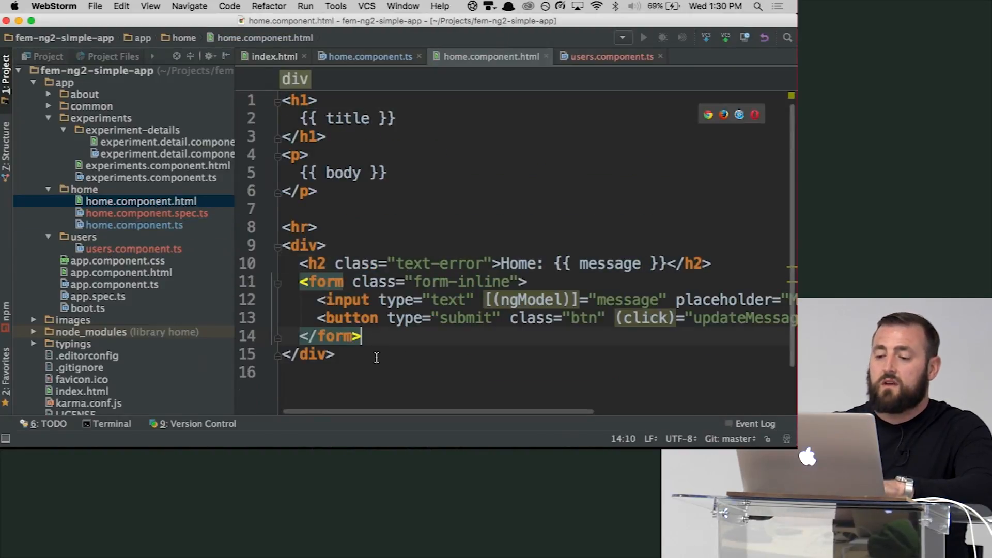
left_click(307, 263)
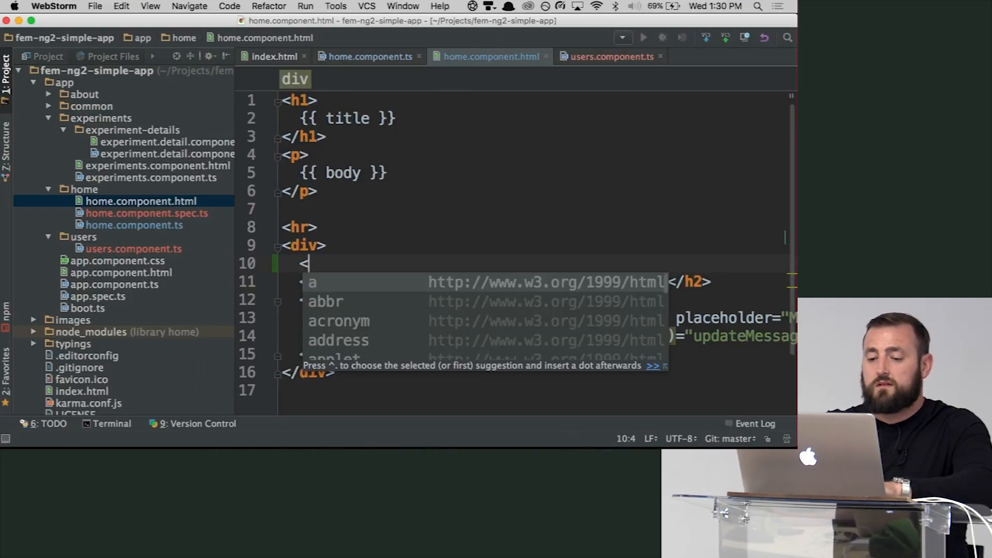
type("users></users>")
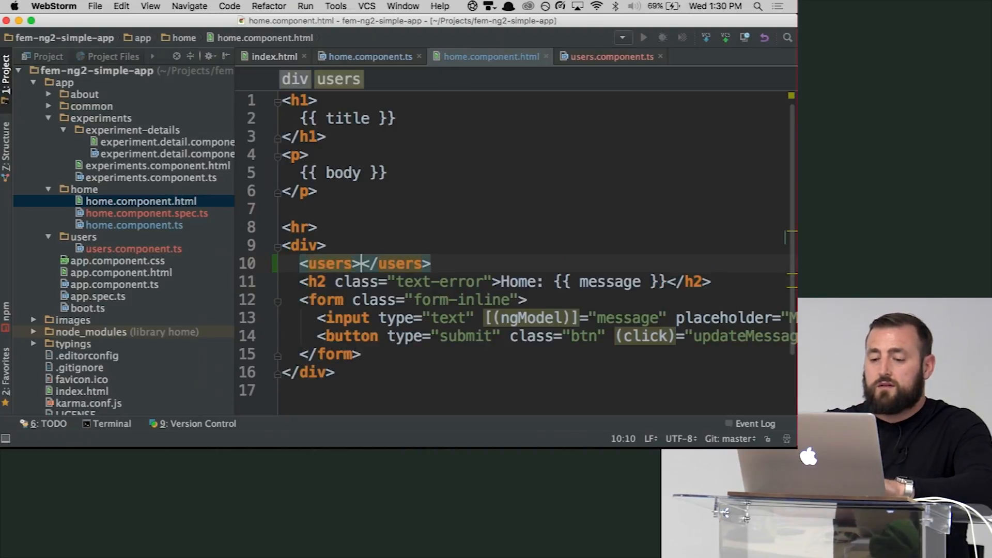
left_click(525, 208)
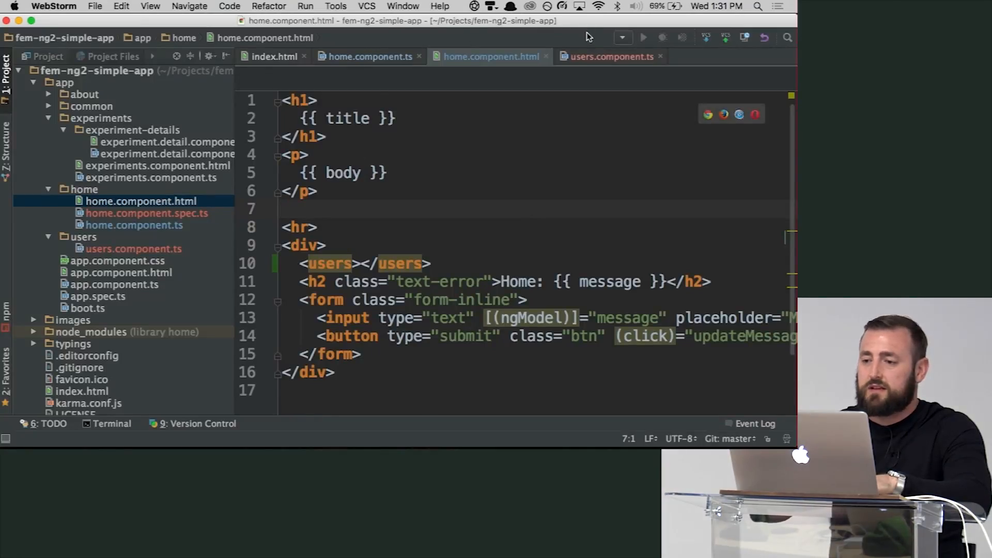
- Replace 'Users' in users.component.ts's h1 with 'WE ARE THE CHAMPIONS!'
left_click(610, 56)
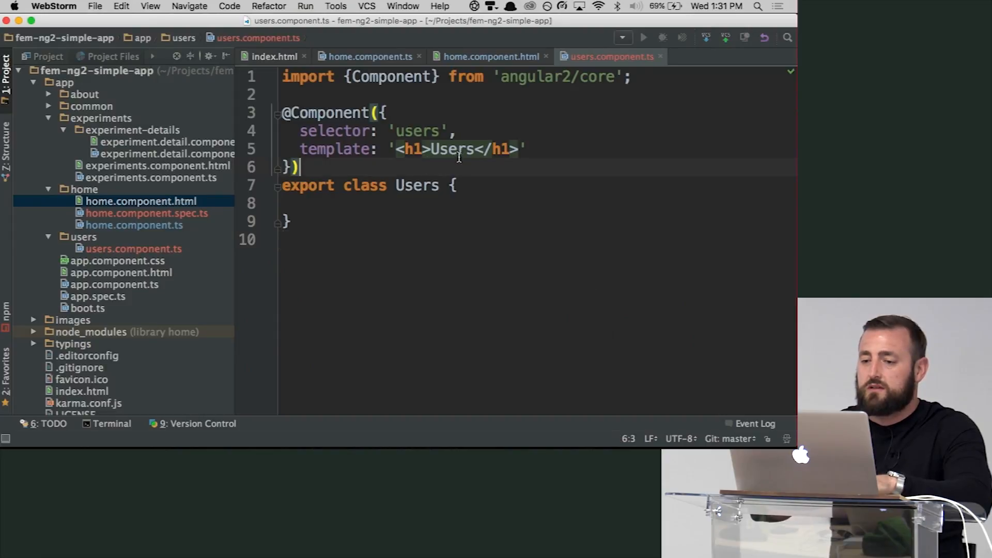
type("WE ARE T")
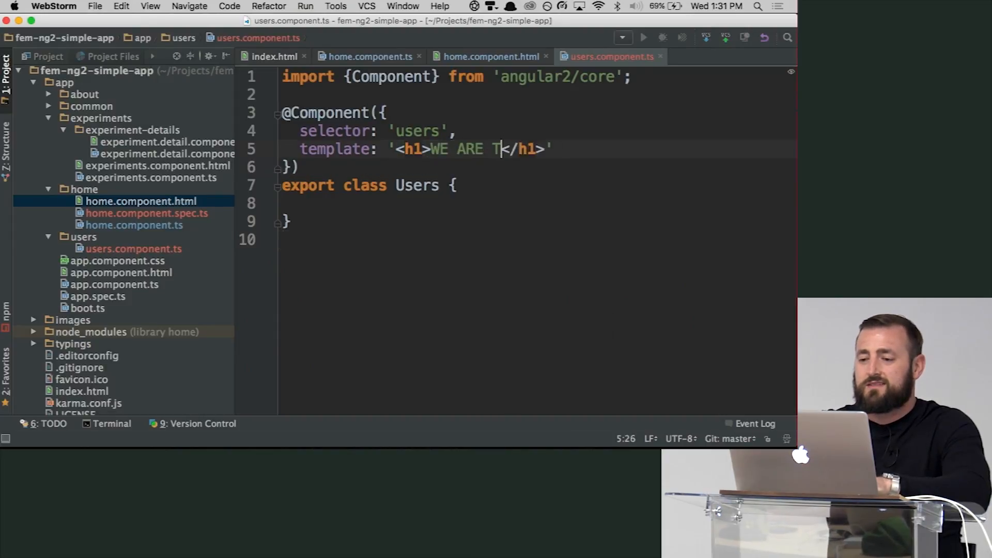
type("HE CHAMPIONS!")
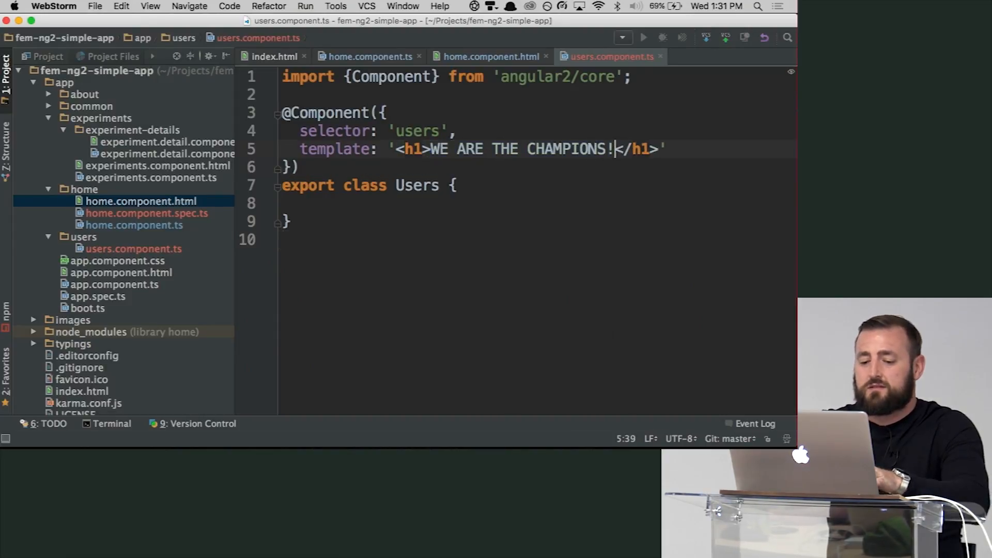